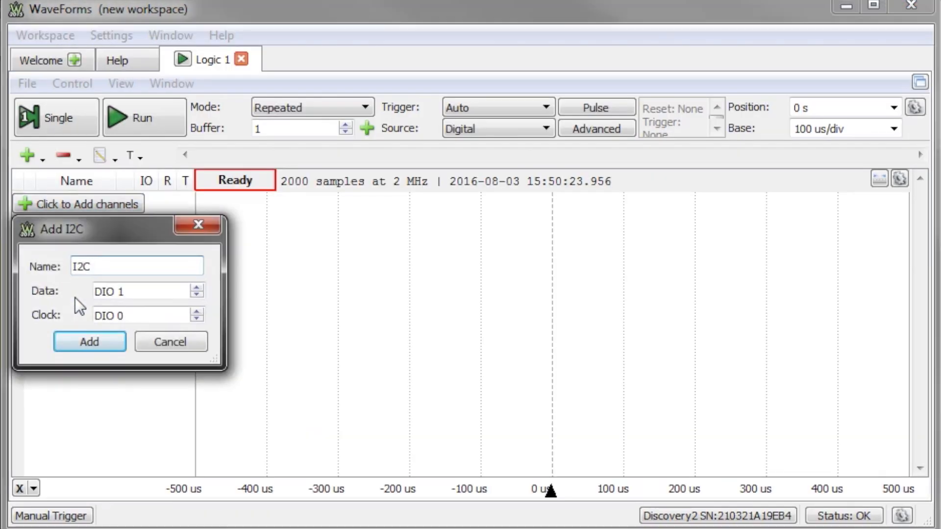
- Add the I2C channel with data on DIO 1 and clock on DIO 0
left_click(90, 341)
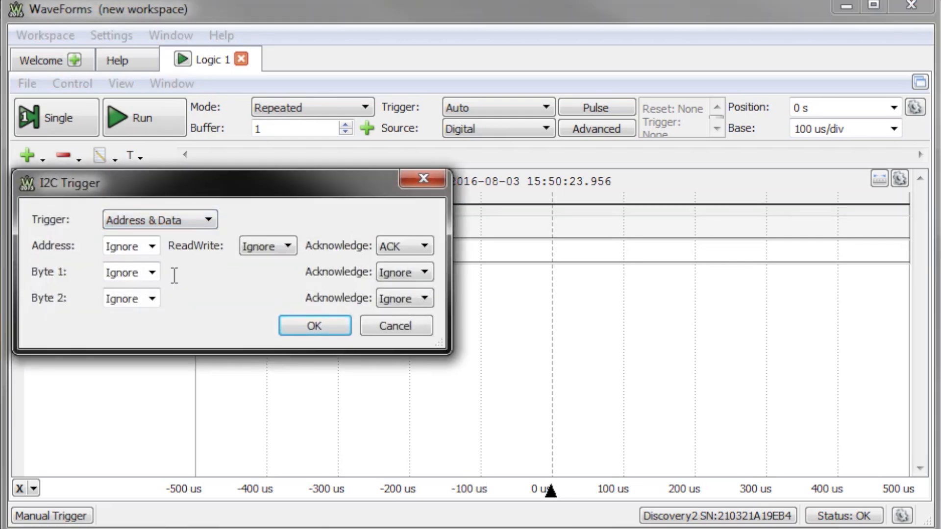
- Trigger on I2C data byte hF6 at 100 us/div and capture a single read transaction
type("hF")
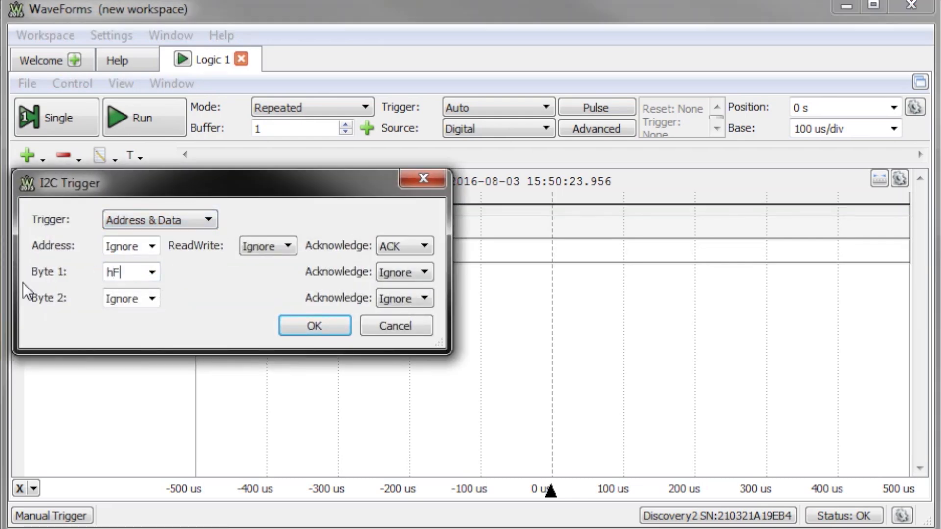
type("6")
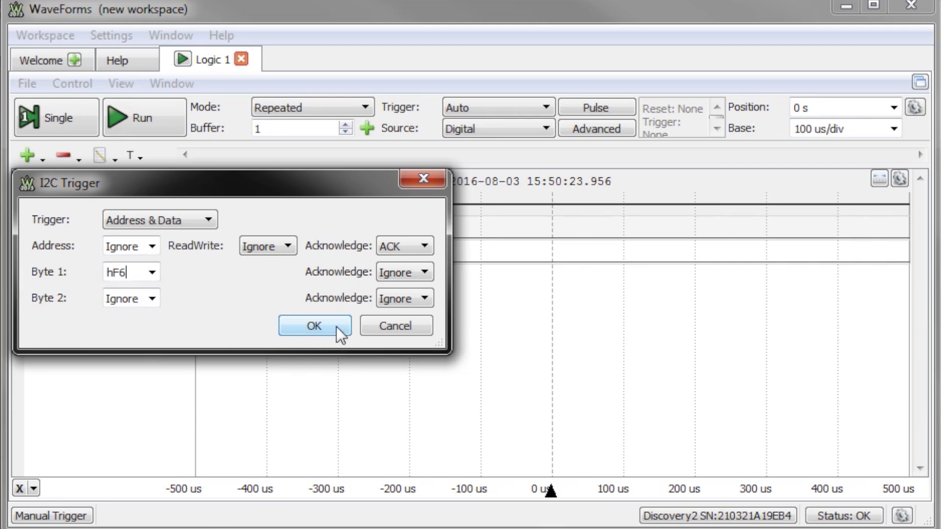
left_click(895, 128)
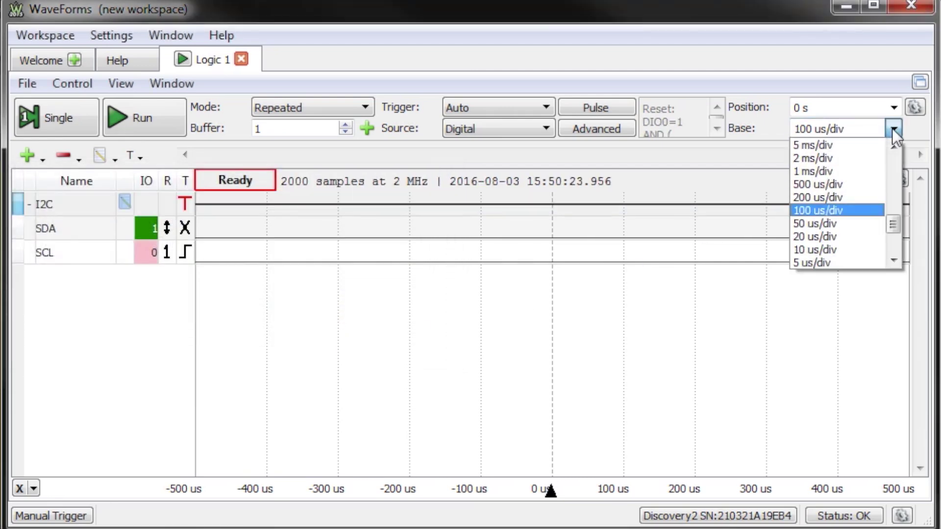
left_click(818, 210)
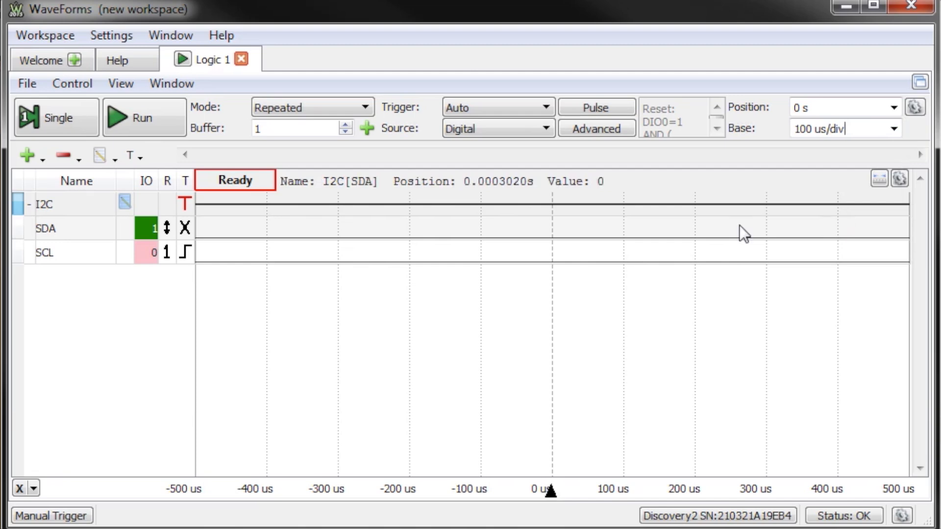
left_click(57, 116)
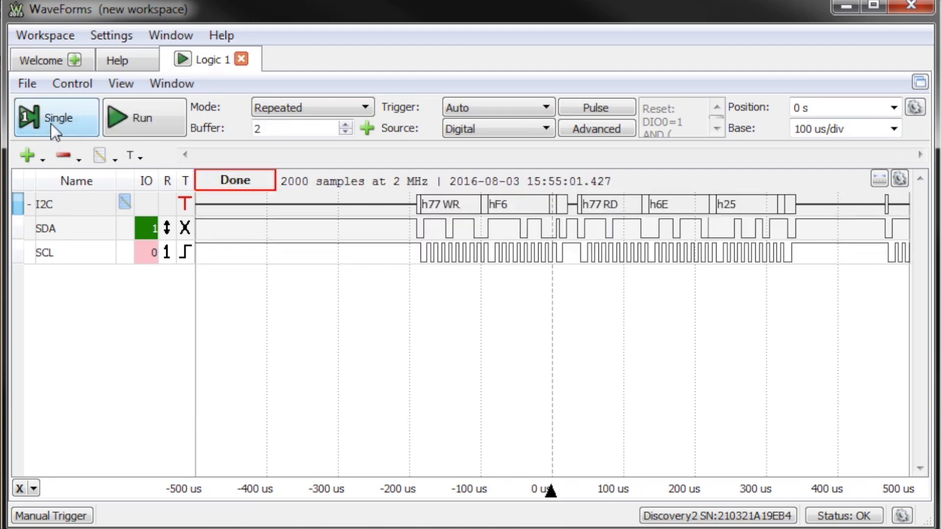
mouse_move(417, 239)
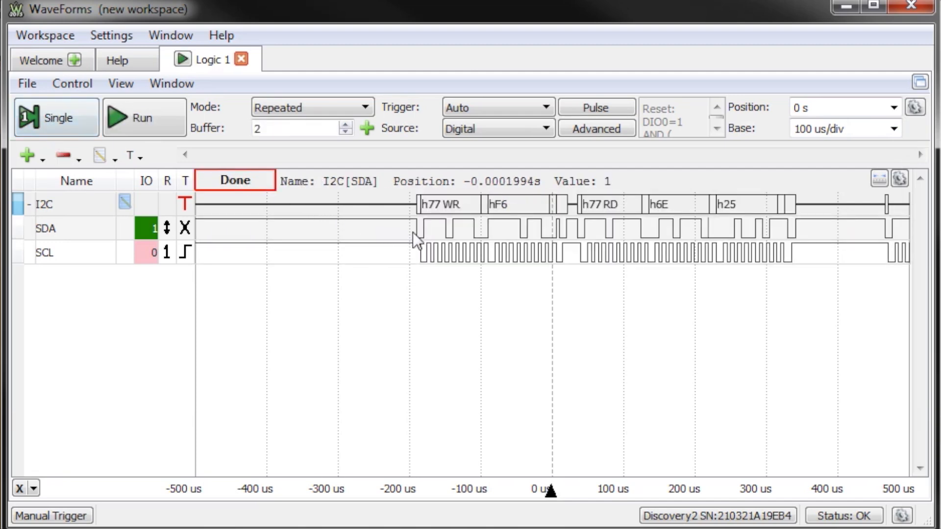